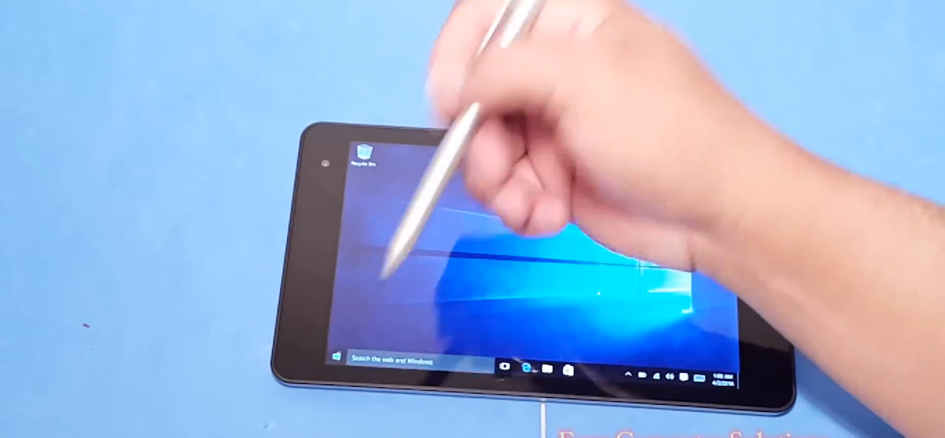
Launch Microsoft Edge from the taskbar so its start page and news feed appear.
{"action": "left_click", "coordinate": [330, 367]}
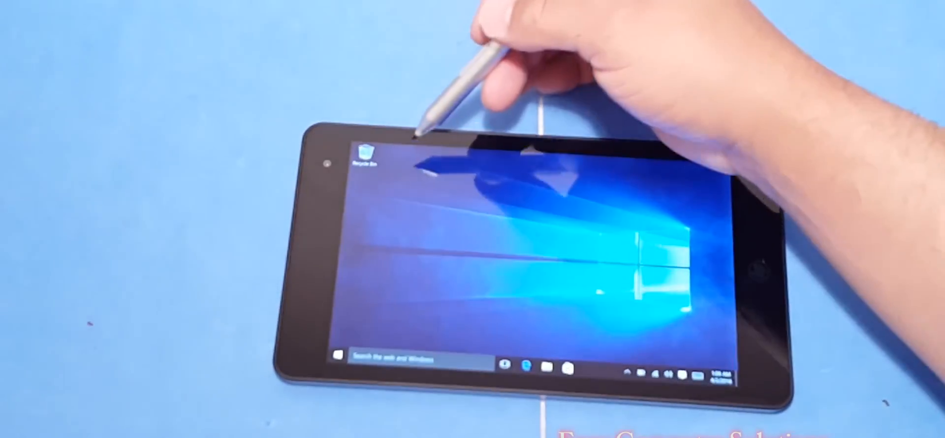
{"action": "left_click", "coordinate": [527, 367]}
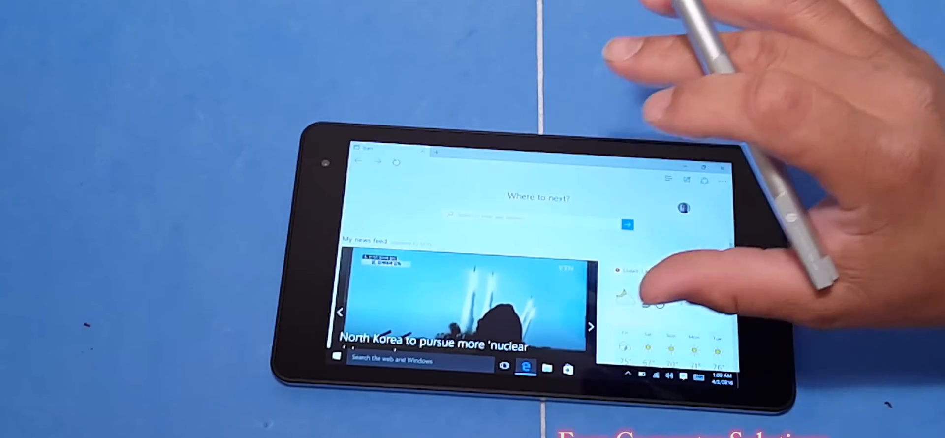
Scroll the Edge news feed briefly, then close the browser back to the desktop.
{"action": "scroll", "scroll_direction": "down", "scroll_amount": 3}
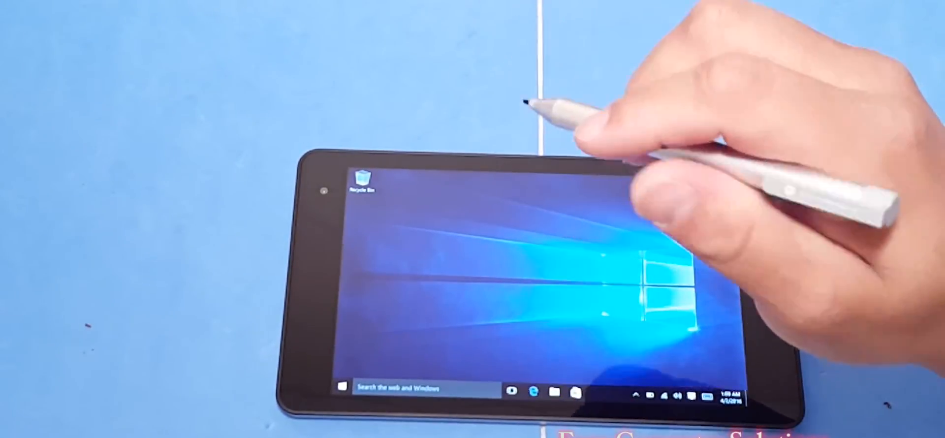
{"action": "left_click", "coordinate": [344, 388]}
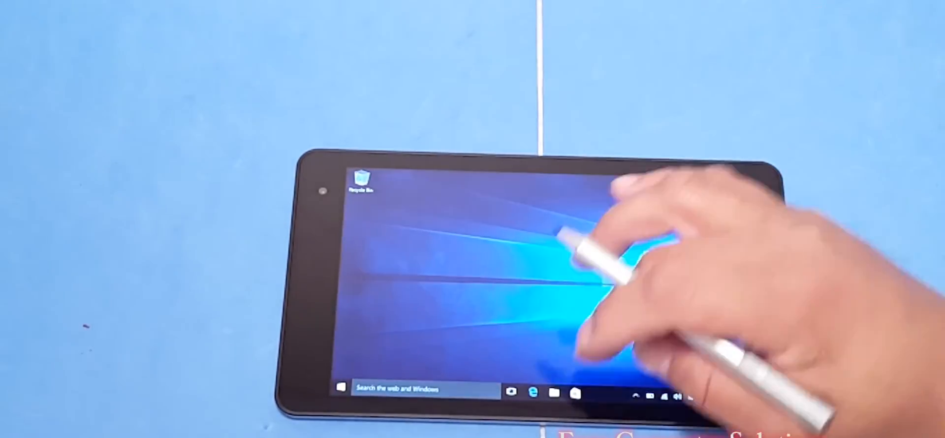
{"action": "left_click", "coordinate": [529, 392]}
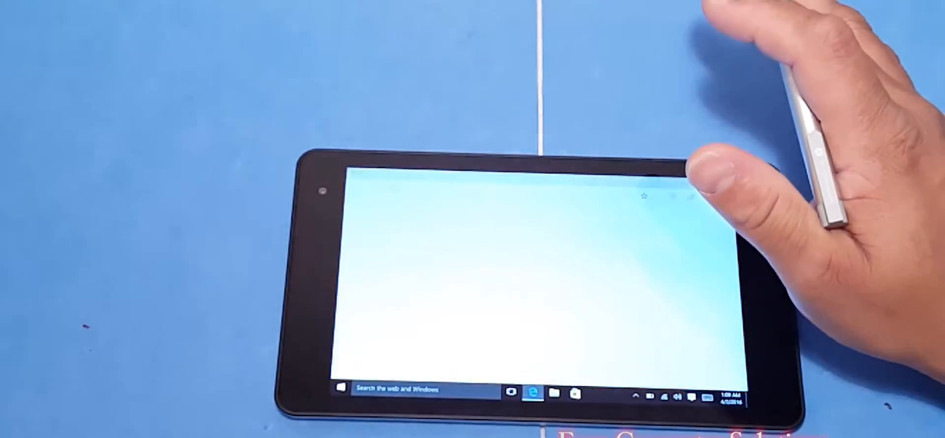
{"action": "left_click", "coordinate": [531, 392]}
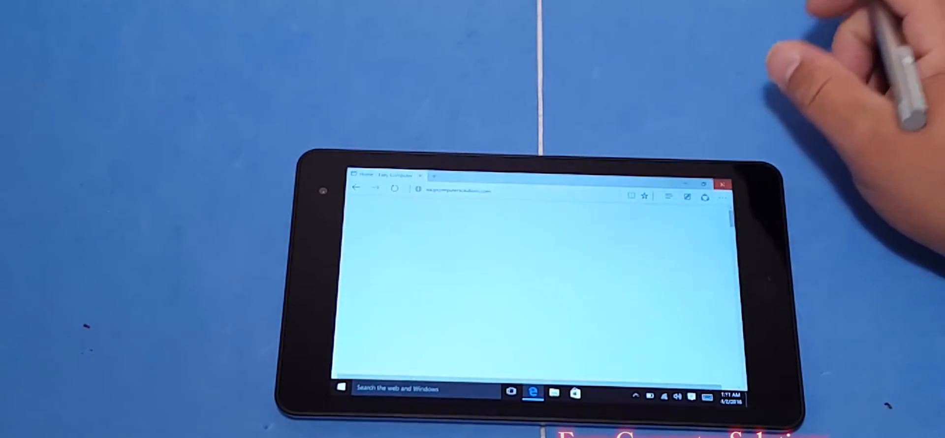
{"action": "left_click", "coordinate": [722, 184]}
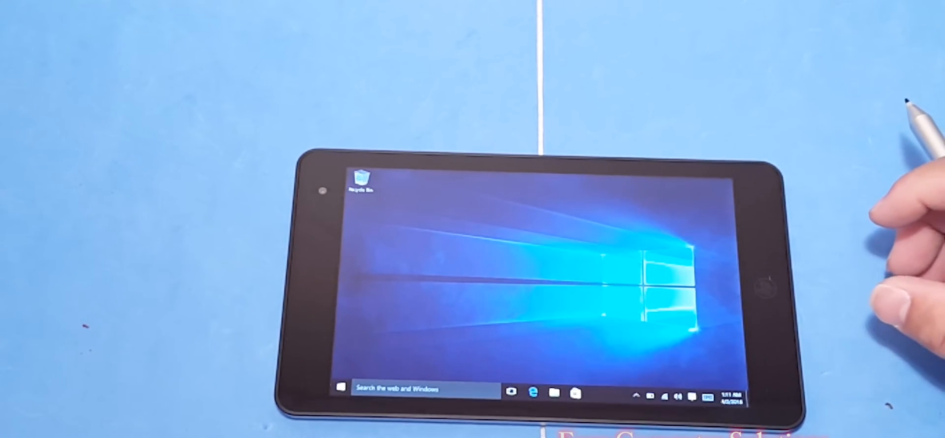